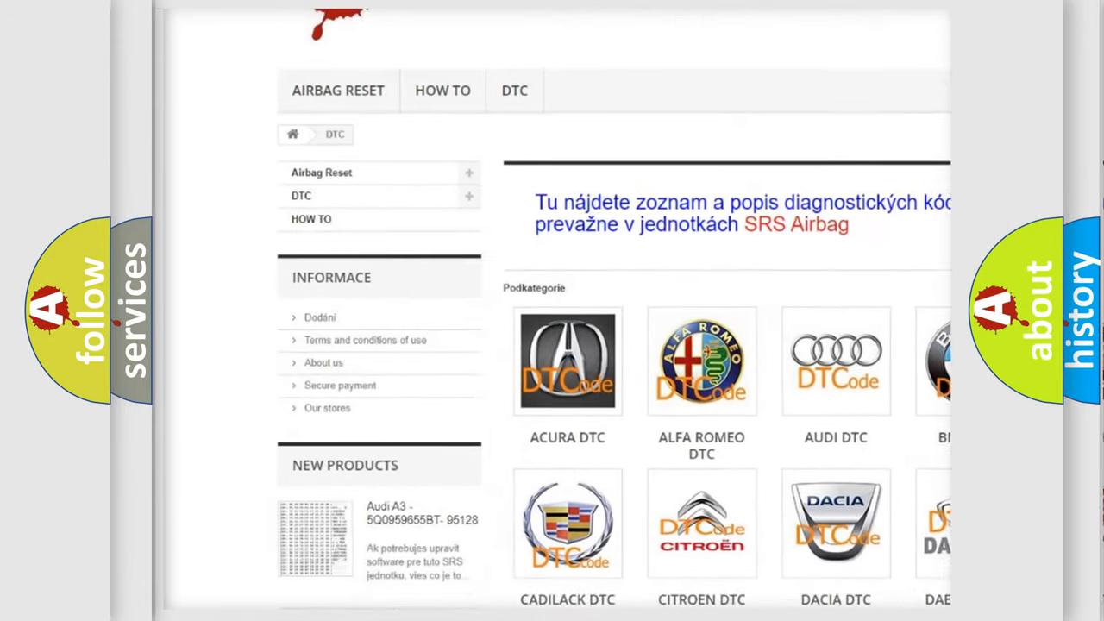
scroll(down, 3)
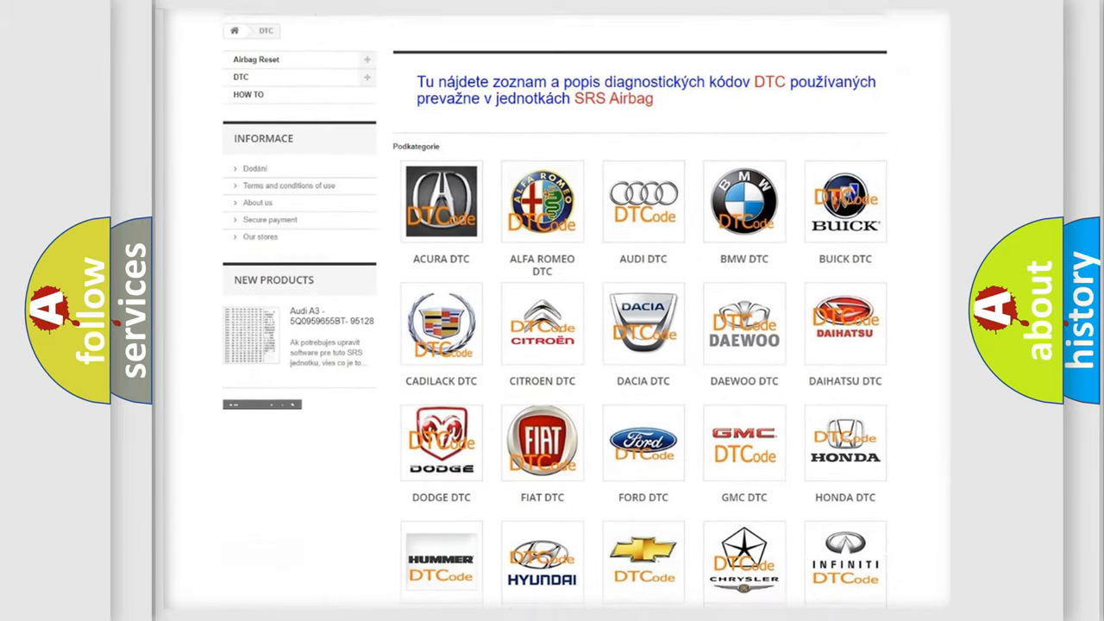
scroll(down, 3)
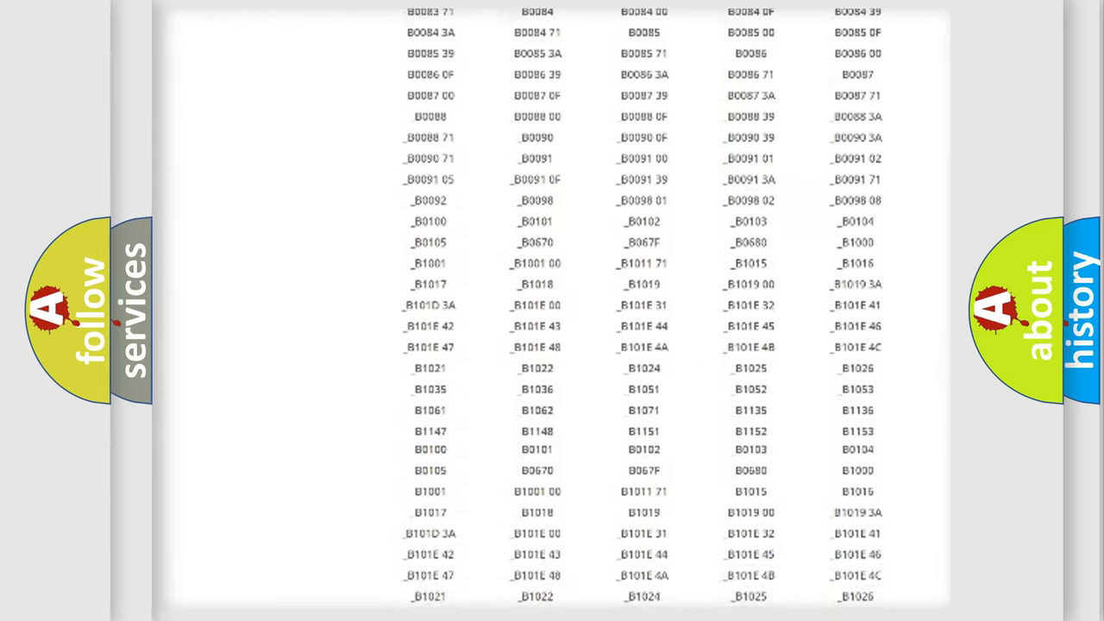
scroll(up, 3)
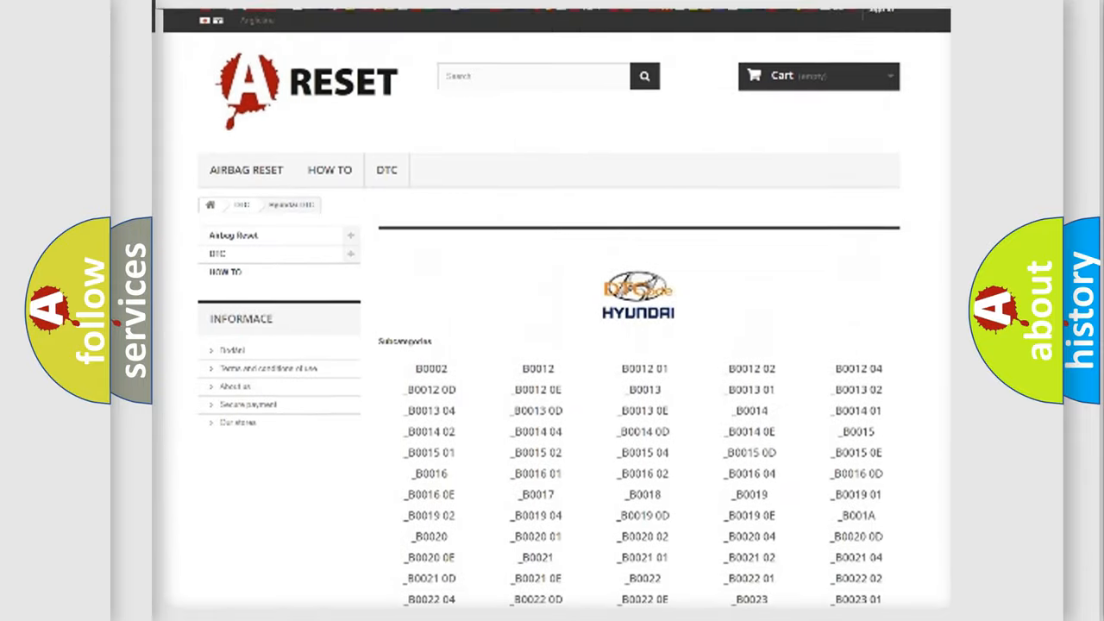